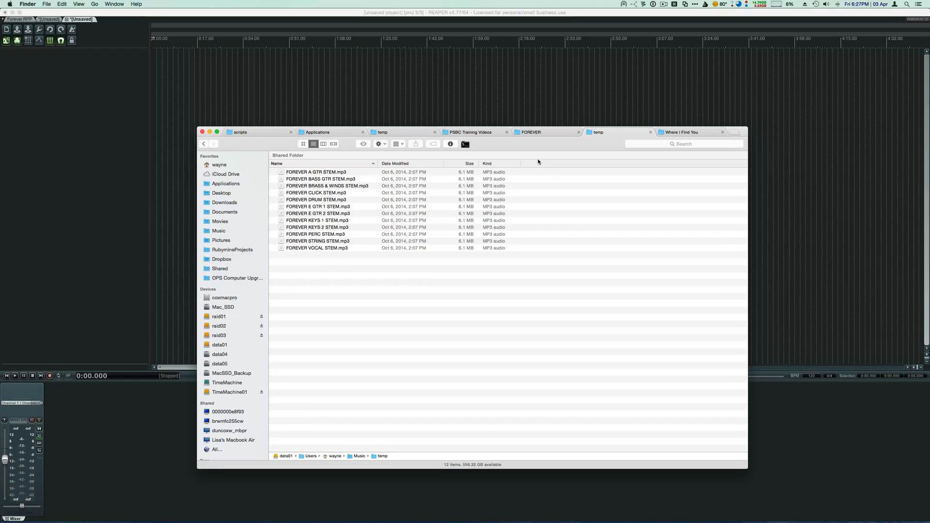
mouse_move(343, 255)
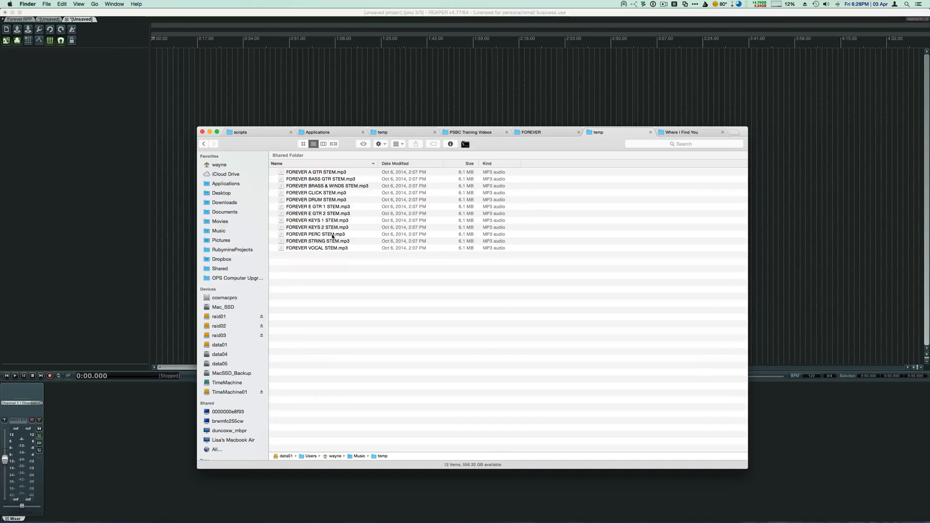
mouse_move(325, 252)
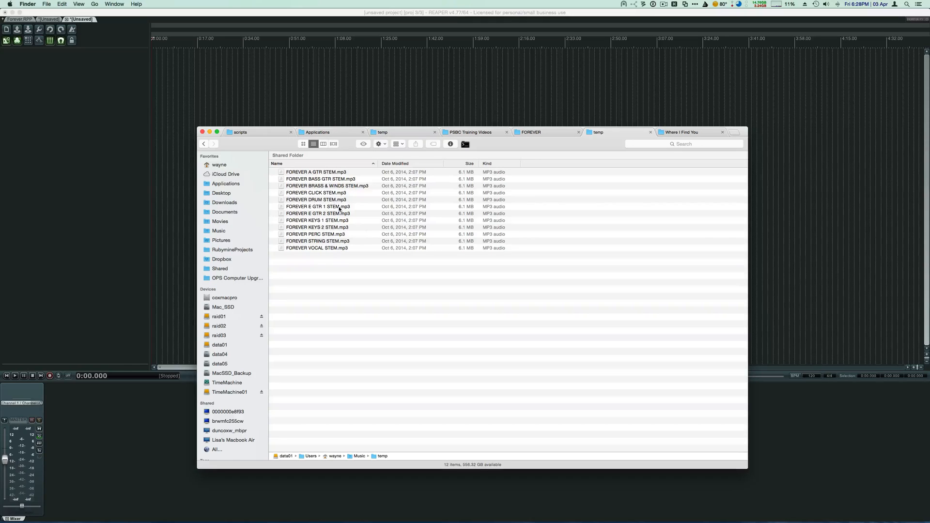
- Preview the FOREVER click and keys stem MP3s in the temp folder to check them
left_click(316, 192)
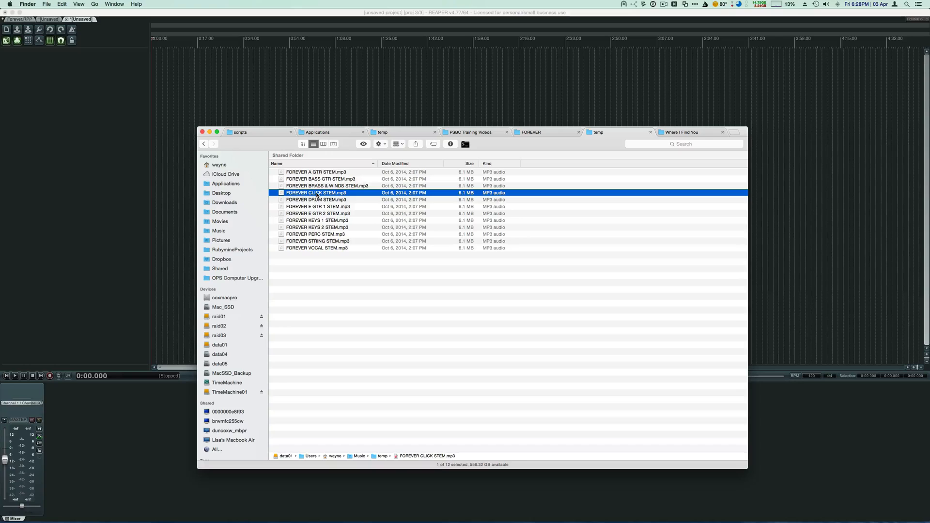
key("space")
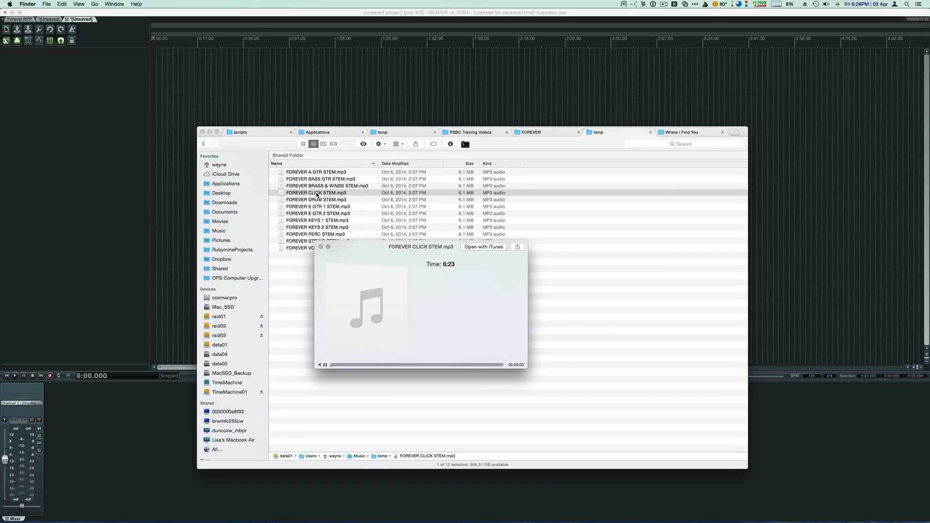
left_click(323, 365)
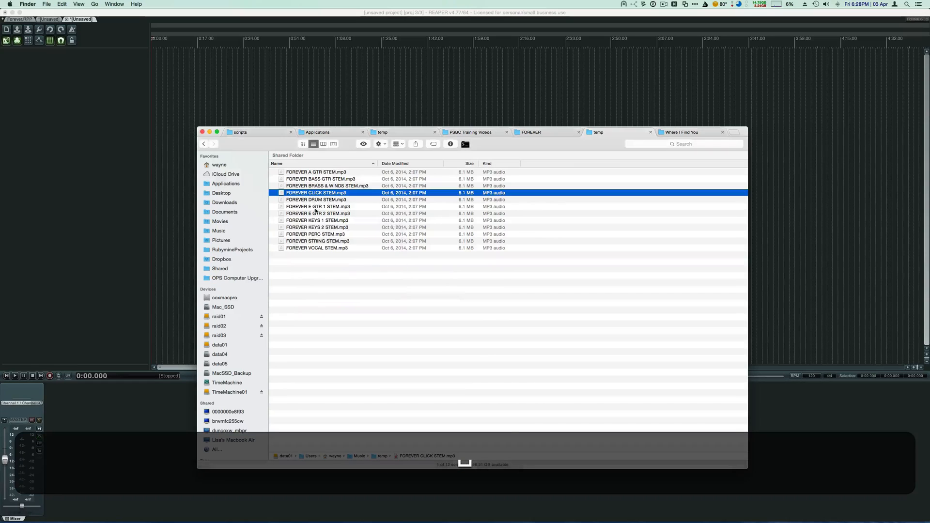
left_click(317, 220)
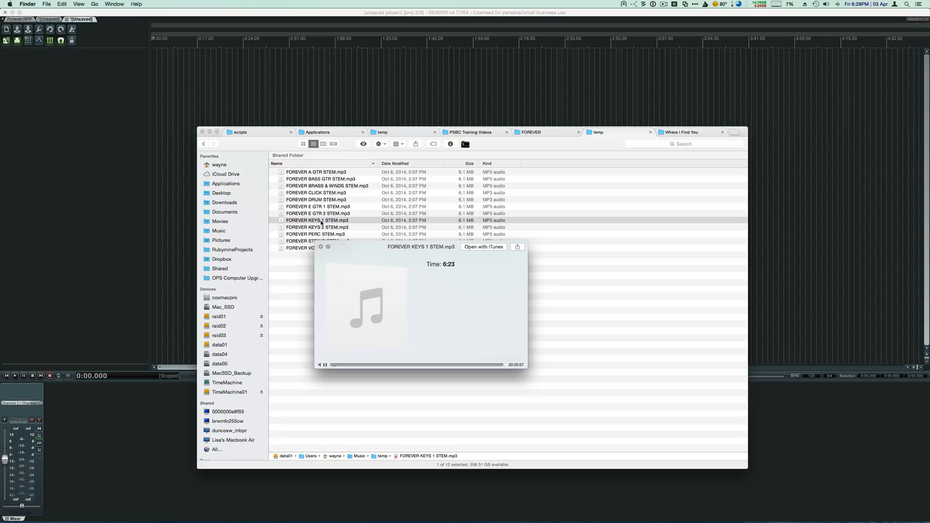
left_click(321, 247)
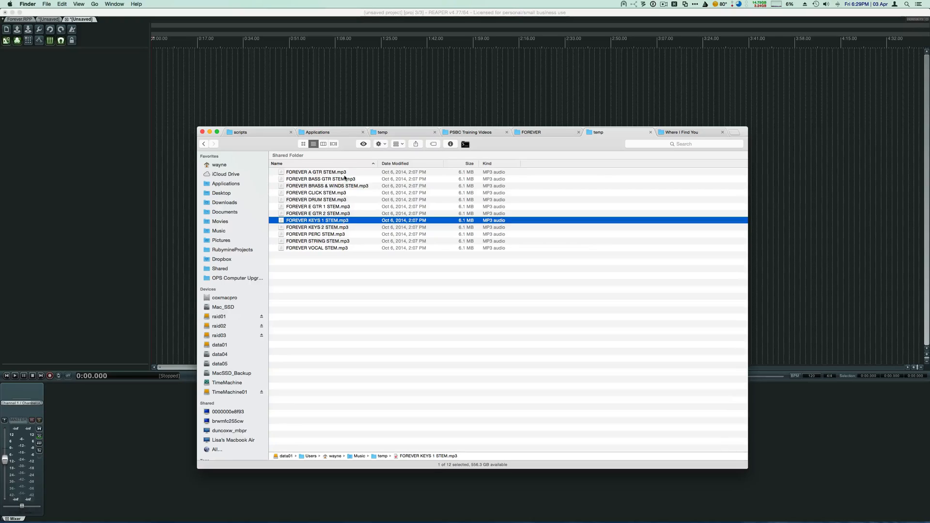
- Convert all twelve selected MP3 stems to WAV via Encode Selected Audio Files and reselect them
left_click(321, 179)
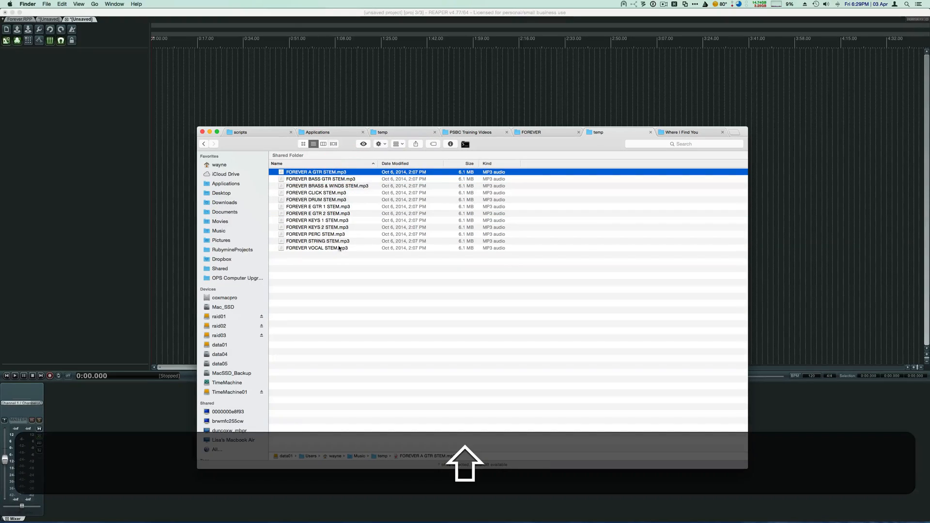
key("cmd+a")
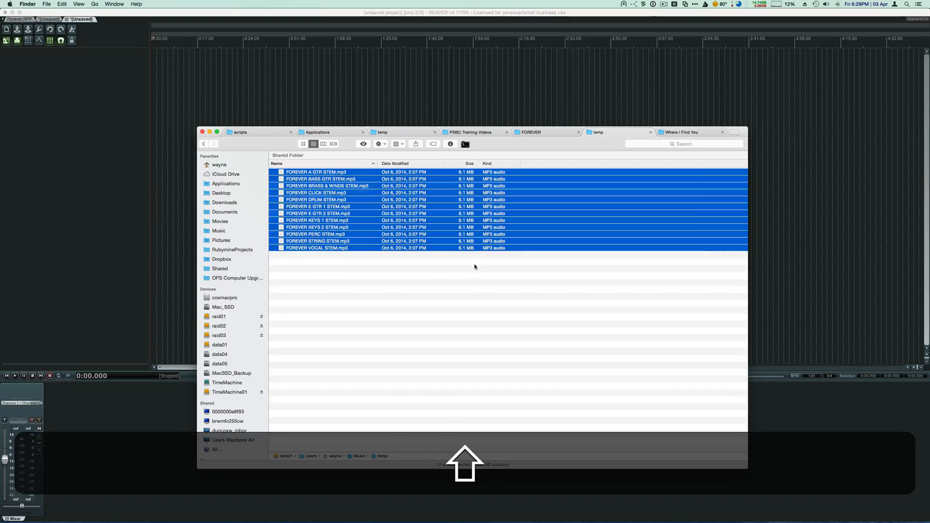
left_click(674, 4)
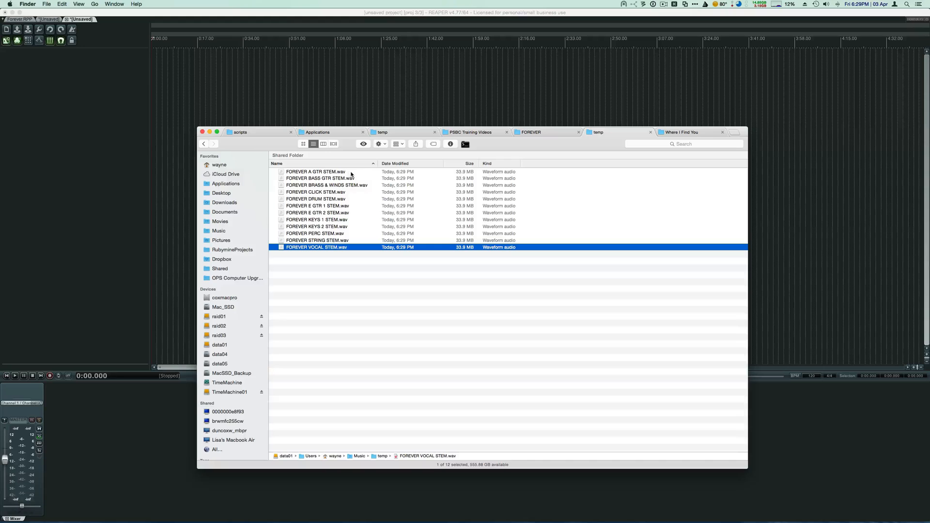
key("cmd+a")
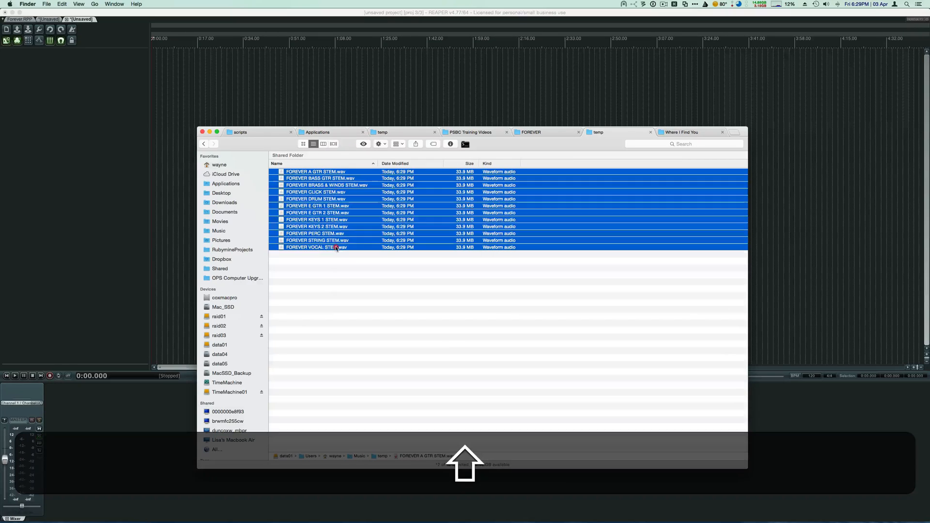
- Import the WAV stems into the REAPER project, each on its own separate track
left_click_drag(335, 247, 282, 83)
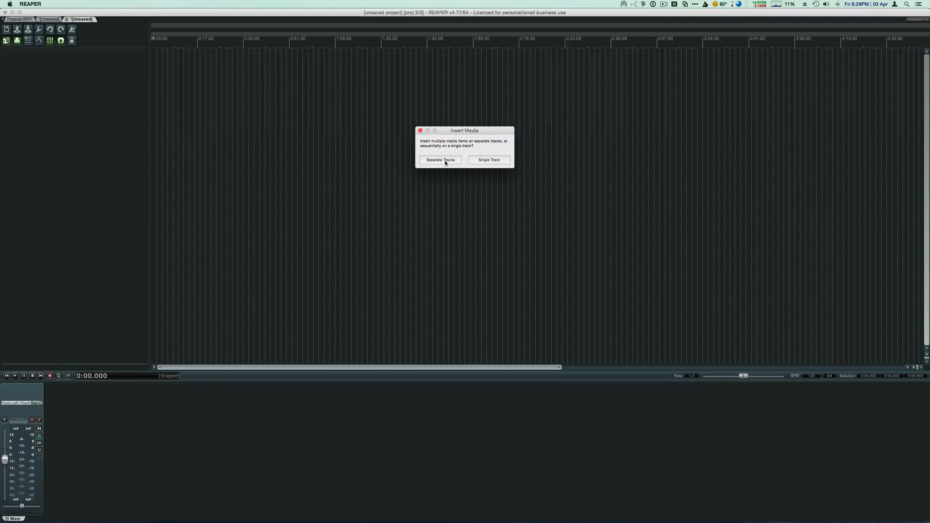
left_click(440, 160)
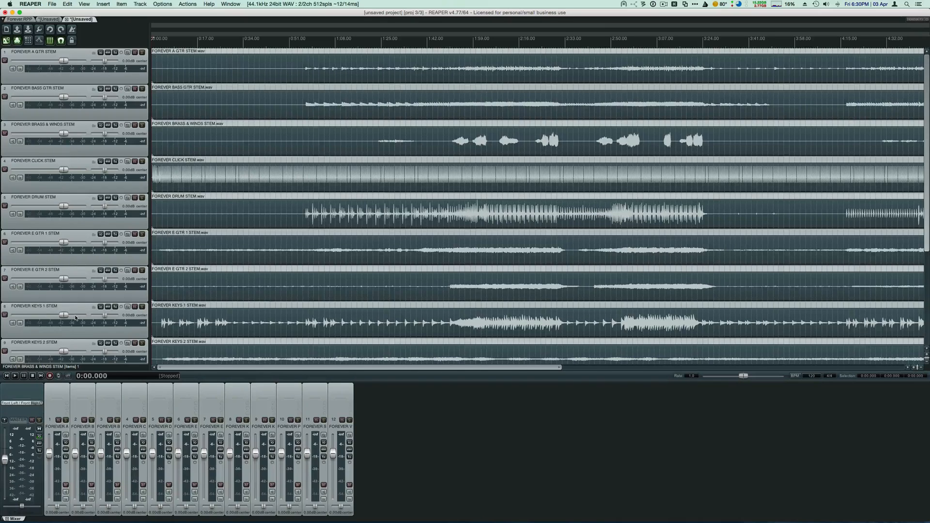
mouse_move(79, 330)
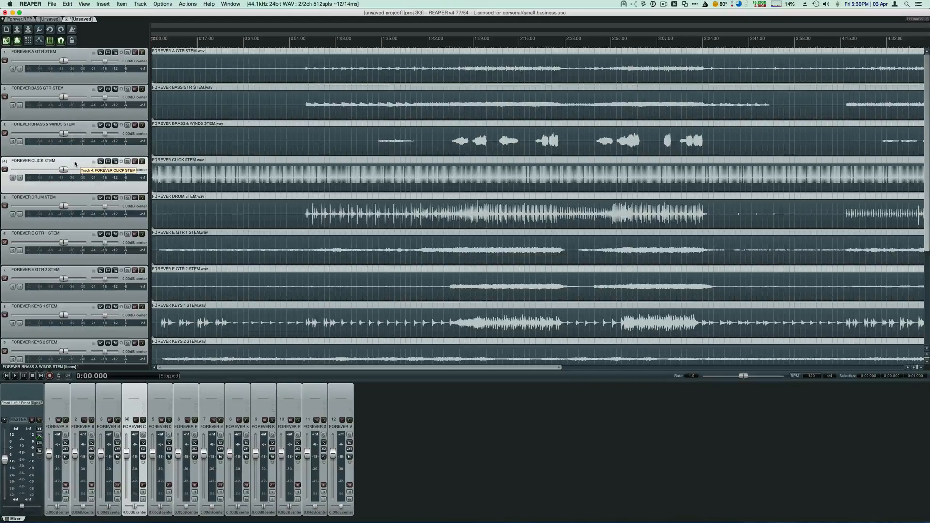
- Select all twelve stem tracks and pan them 100%, with the click opposite the instruments
key("cmd")
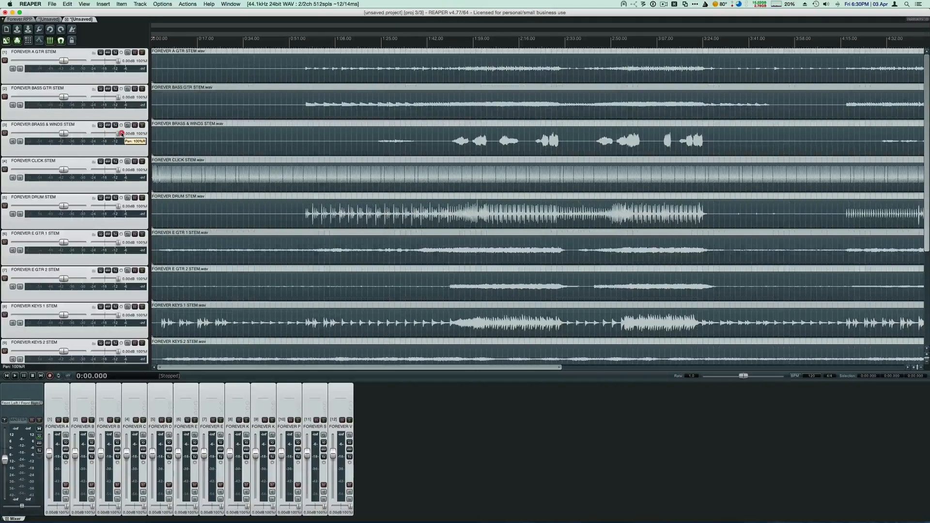
mouse_move(75, 177)
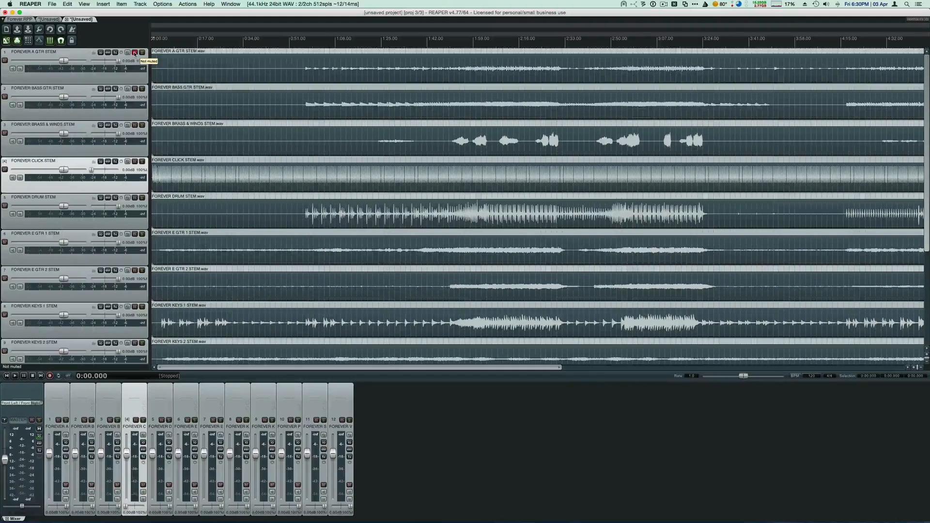
- Mute the A GTR, Bass GTR, Drum and Vocal stem tracks
left_click(134, 53)
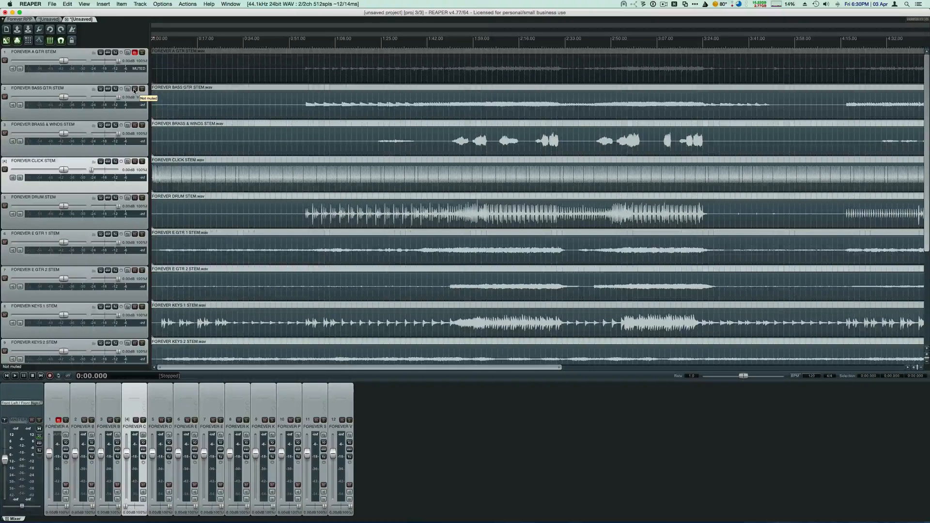
left_click(133, 89)
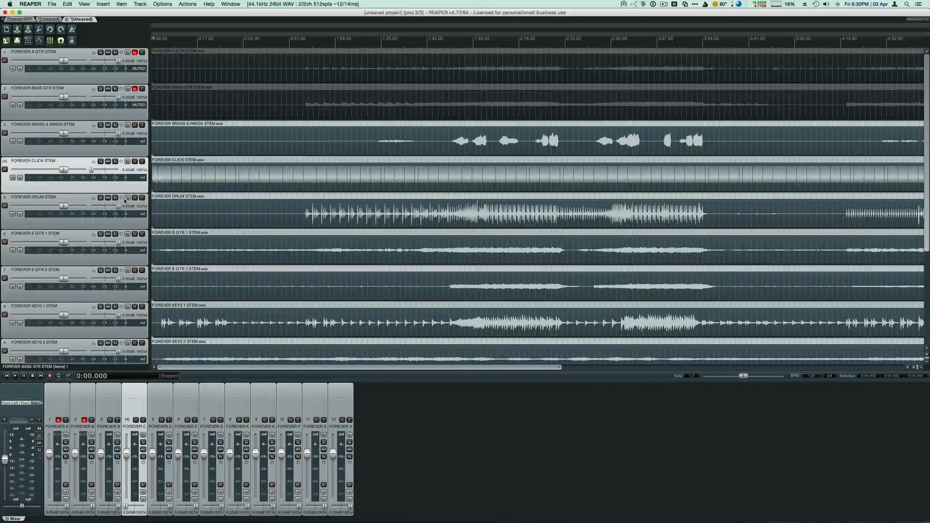
left_click(133, 198)
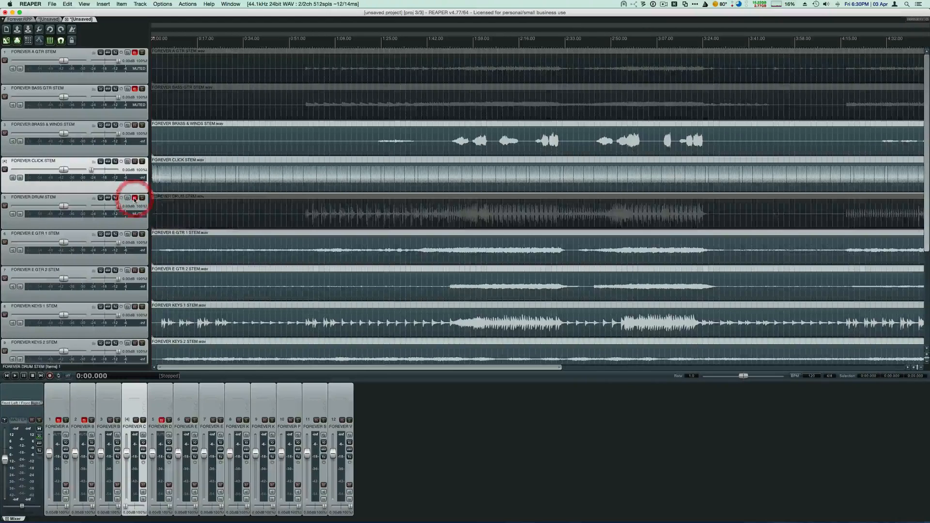
left_click(133, 197)
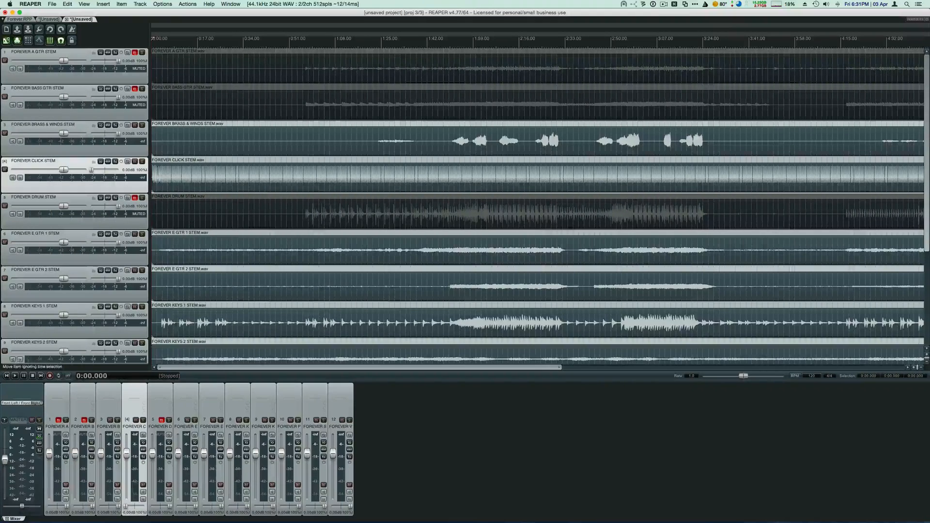
scroll("down", 3)
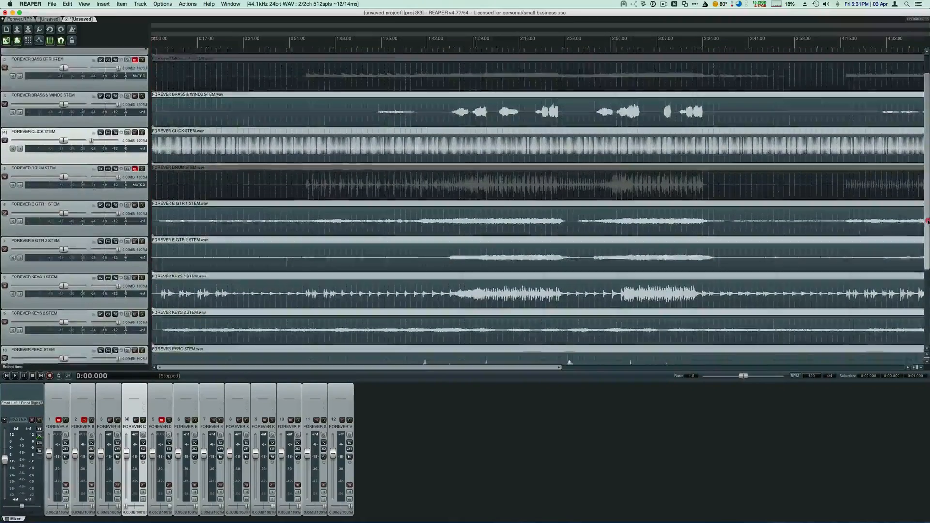
scroll("down", 3)
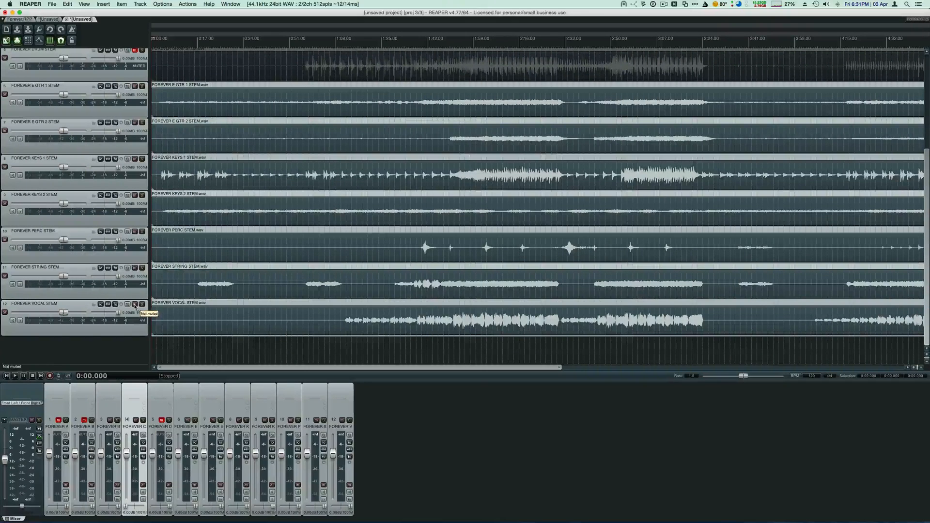
left_click(134, 303)
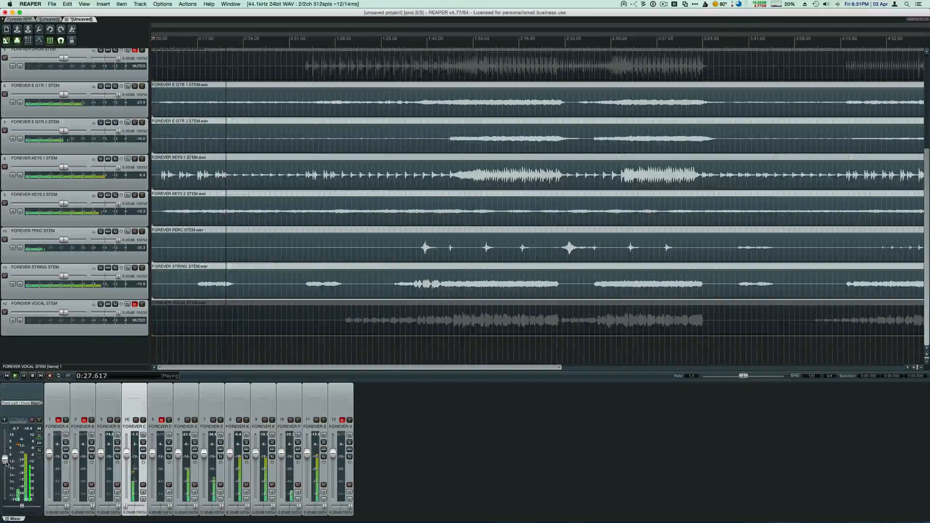
- Adjust the master fader level while the mix plays, then stop playback at the start
left_click_drag(4, 458, 4, 462)
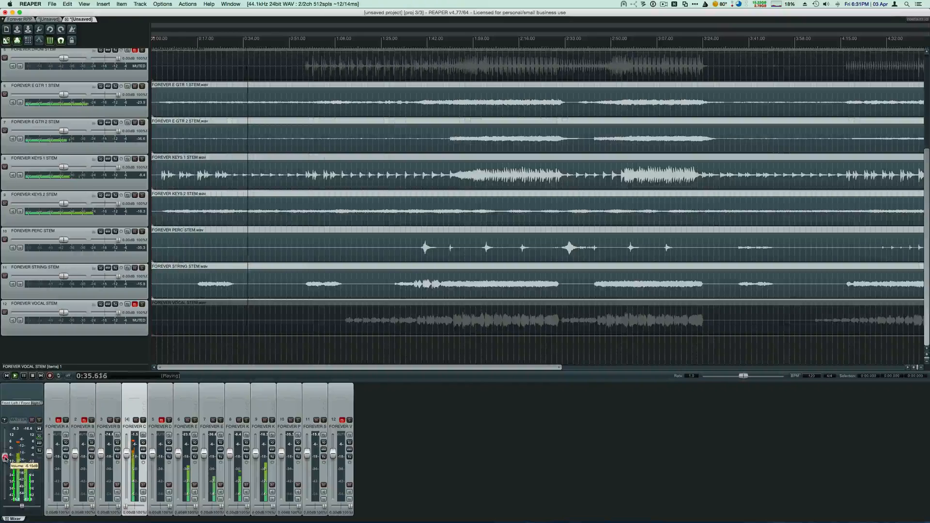
left_click_drag(6, 459, 5, 448)
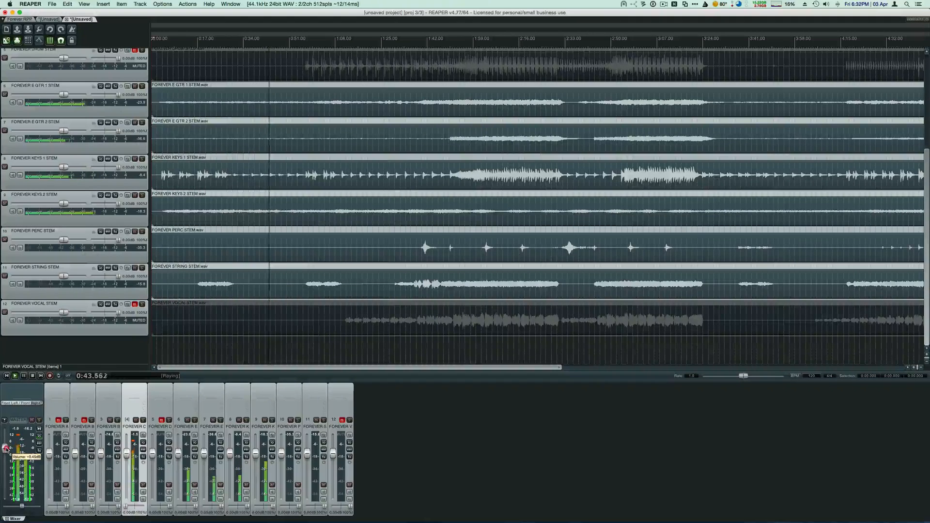
left_click_drag(6, 447, 6, 453)
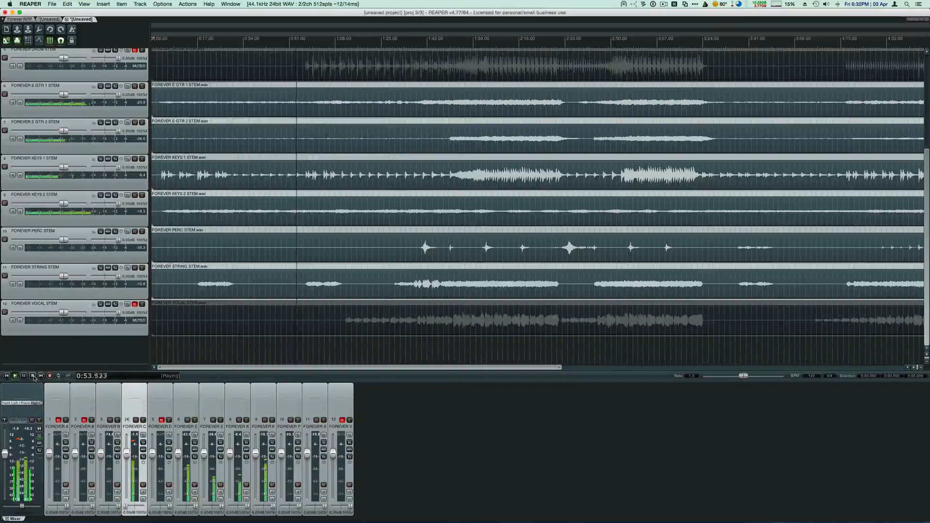
left_click(32, 376)
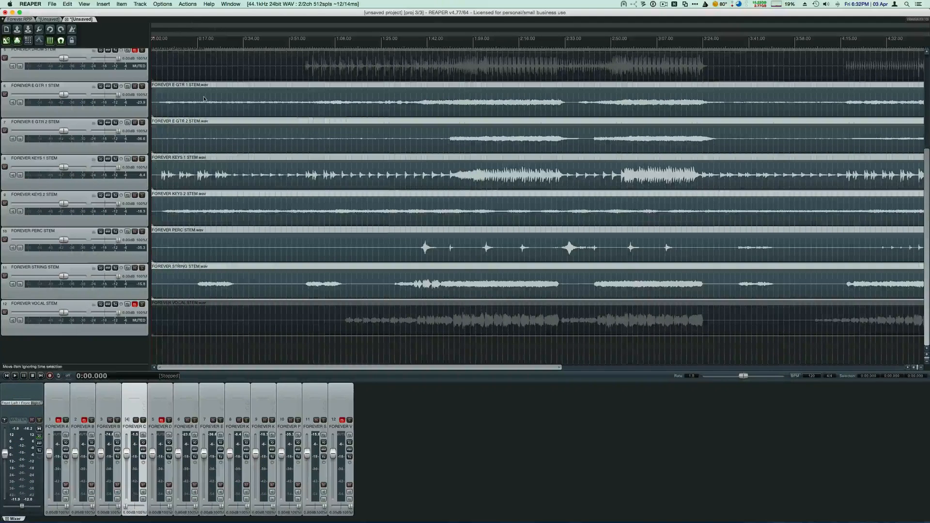
- Render the master mix as a 24-bit AIFF named Forever in the temp folder
left_click(52, 4)
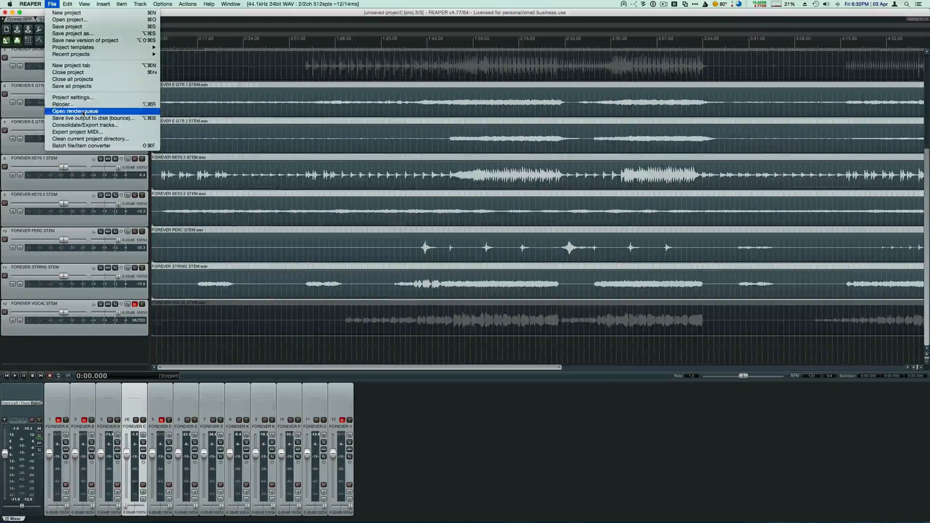
left_click(61, 104)
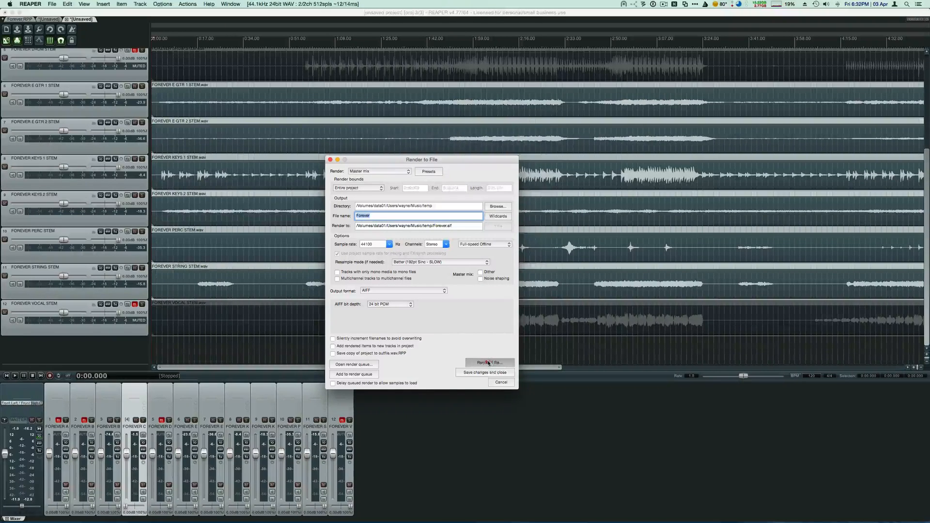
left_click(488, 362)
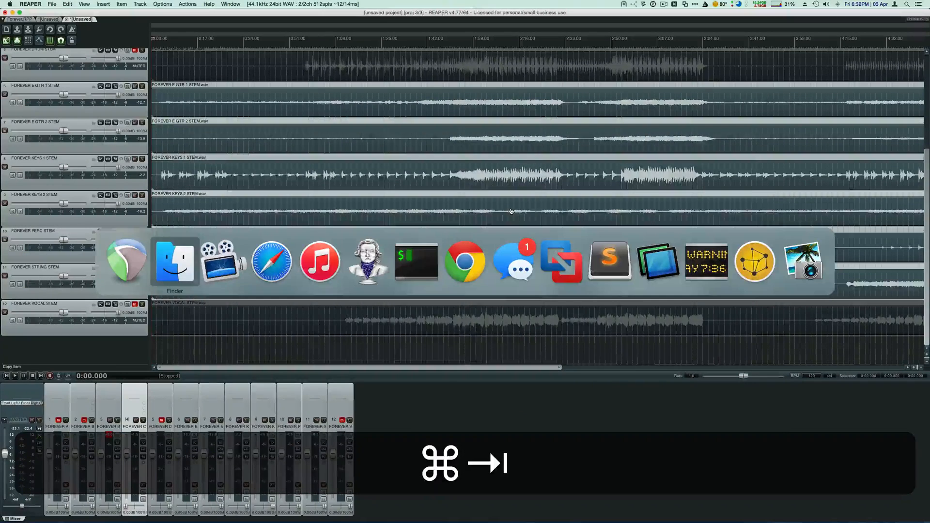
- Locate the rendered Forever.aif alongside the twelve WAV stems in Finder's temp folder
left_click(174, 261)
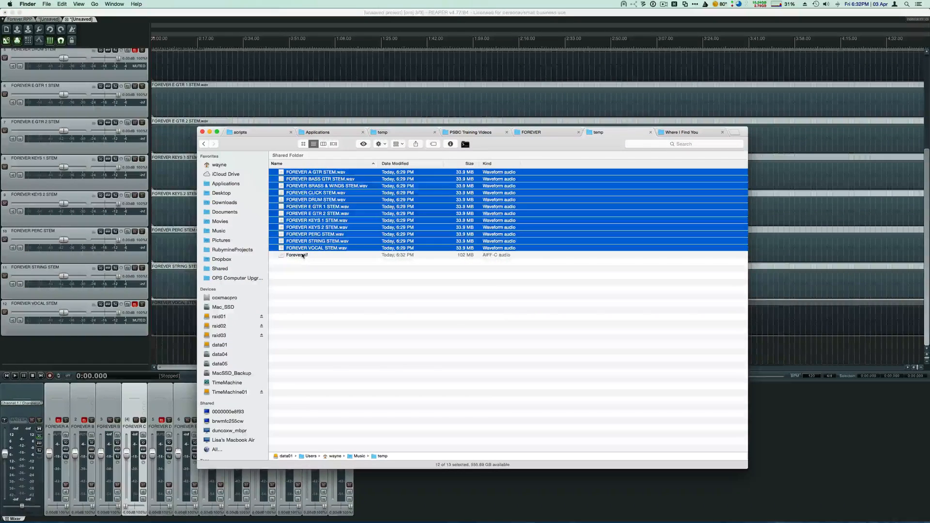
left_click(296, 255)
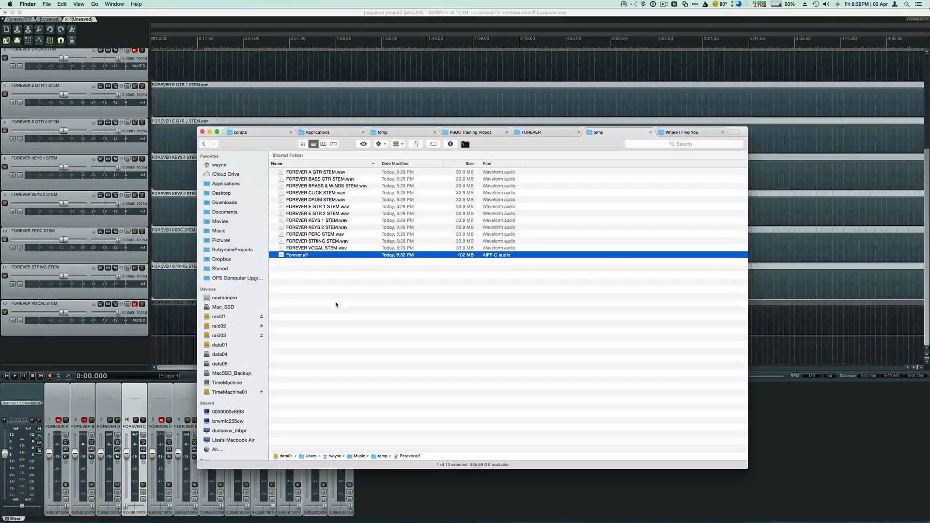